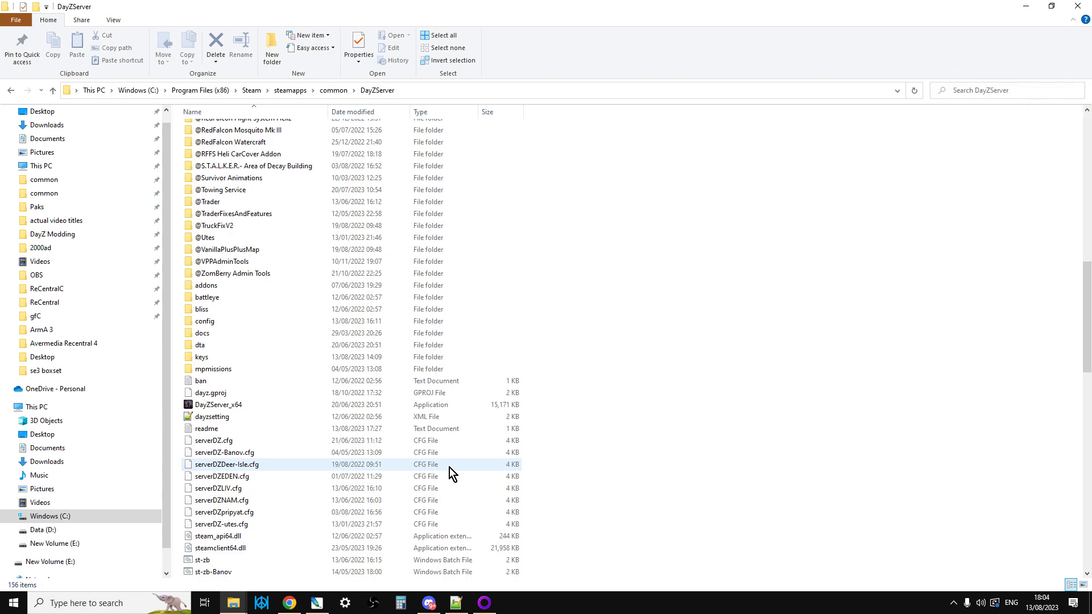
scroll("down", 3)
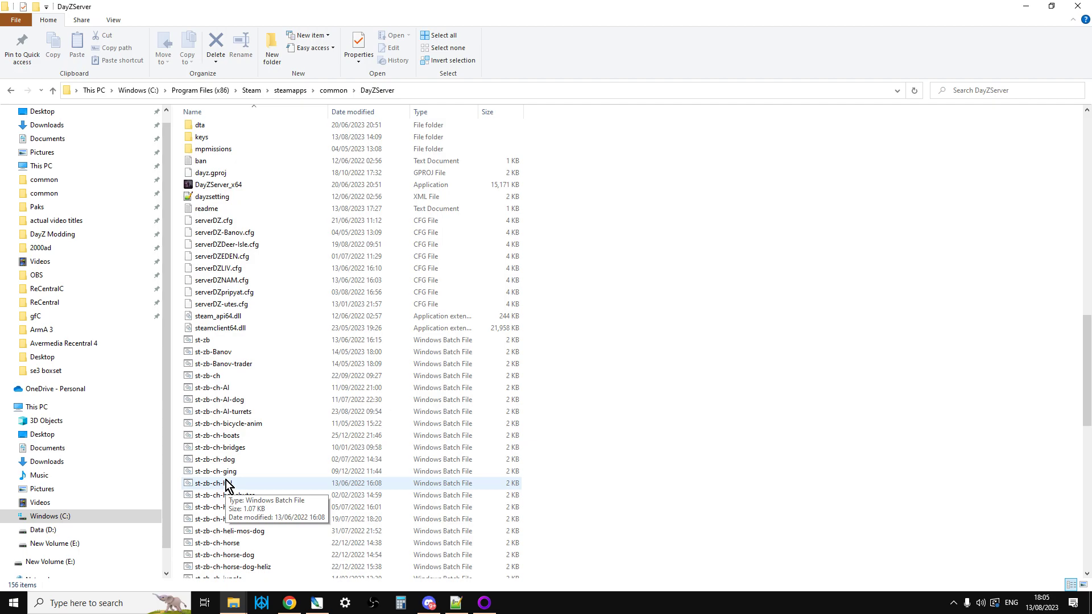